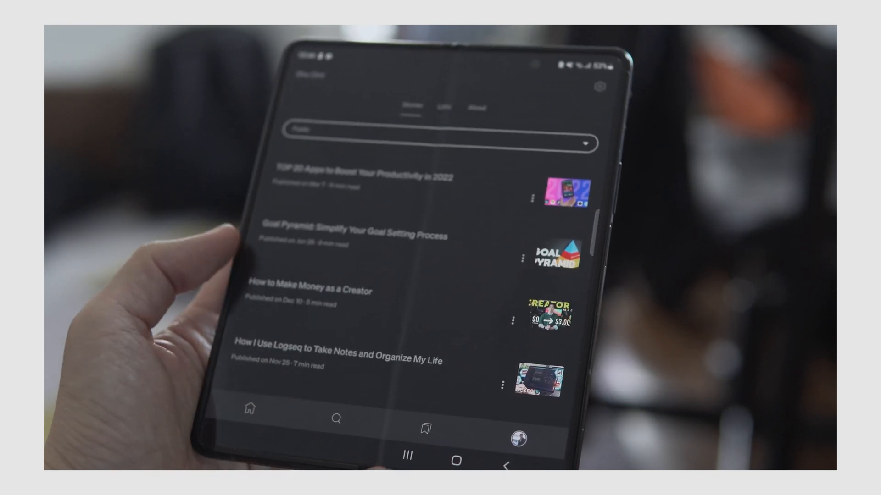
# Scroll the phone's article list, then scroll through the Twitter Mentions feed.
pyautogui.scroll(3)
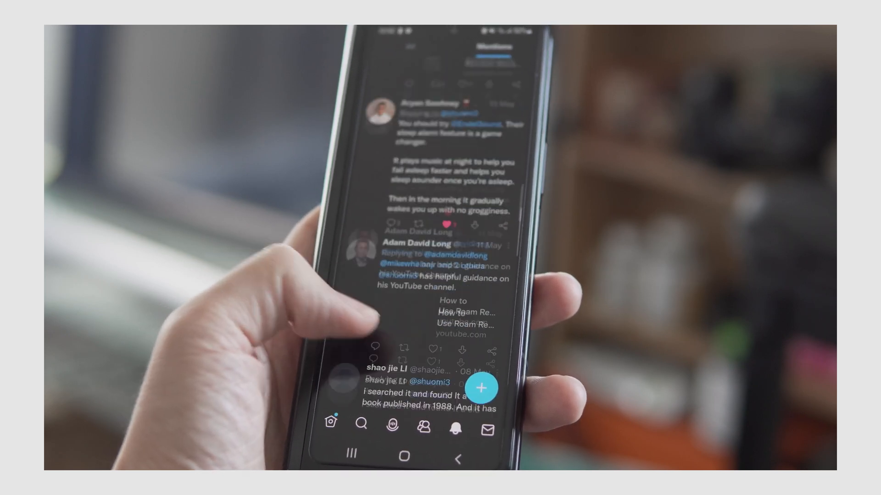
pyautogui.scroll(-3)
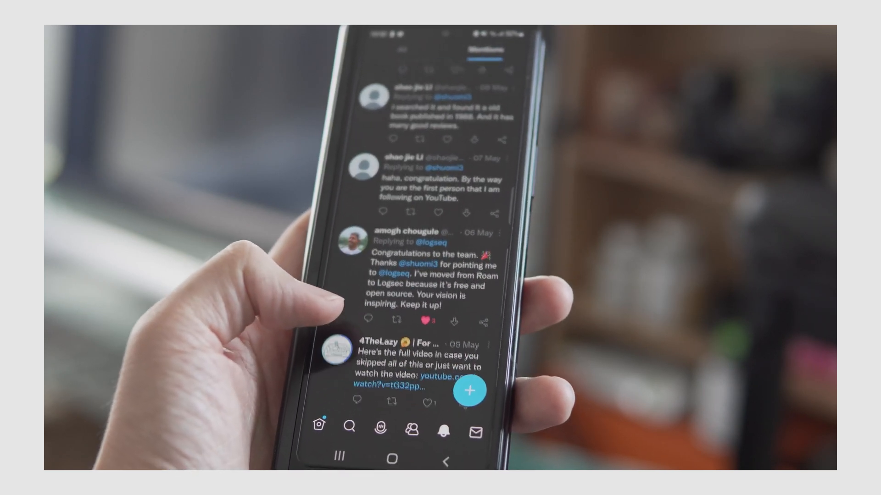
pyautogui.scroll(-3)
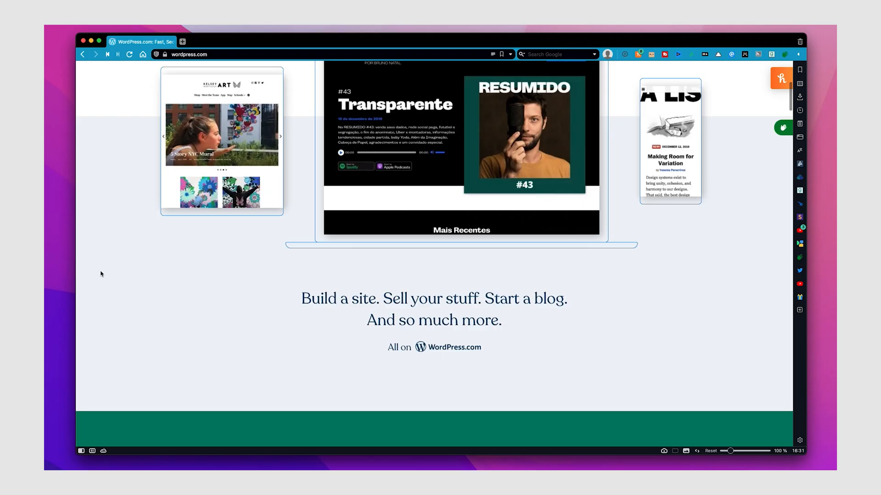
# Scroll the WordPress.com homepage and then Webflow's homepage down to its designer preview.
pyautogui.scroll(-3)
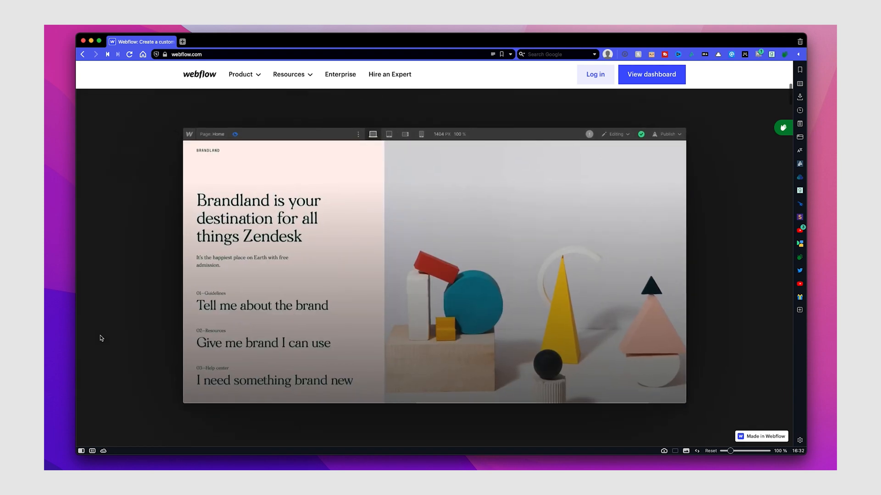
pyautogui.scroll(-3)
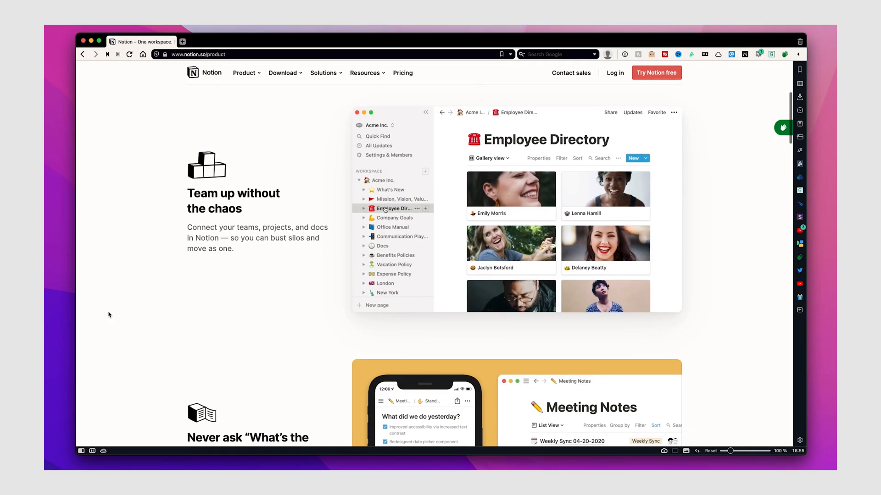
# Browse Notion's template gallery through the Freelance, Health & wellness and Personal categories.
pyautogui.scroll(-3)
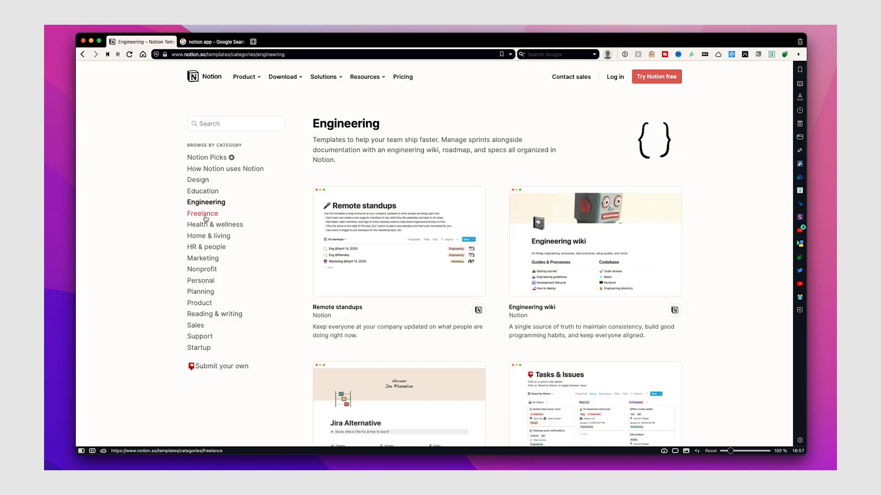
pyautogui.click(201, 214)
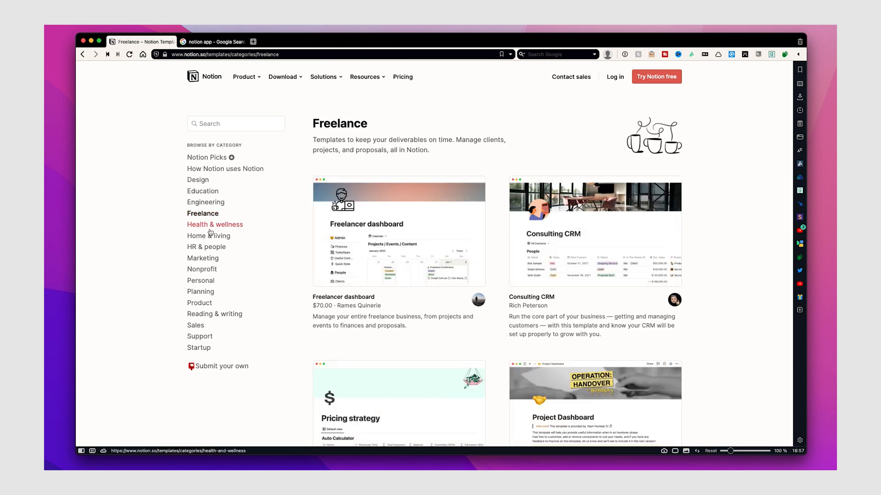
pyautogui.click(215, 224)
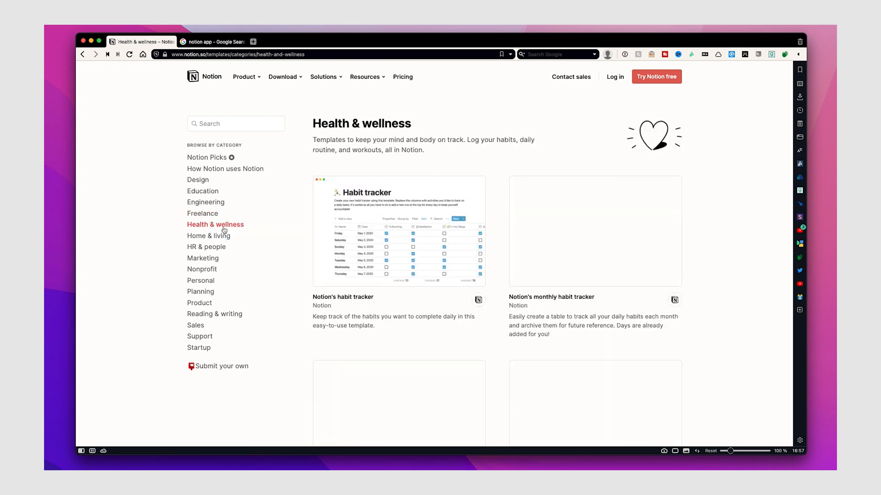
pyautogui.click(201, 281)
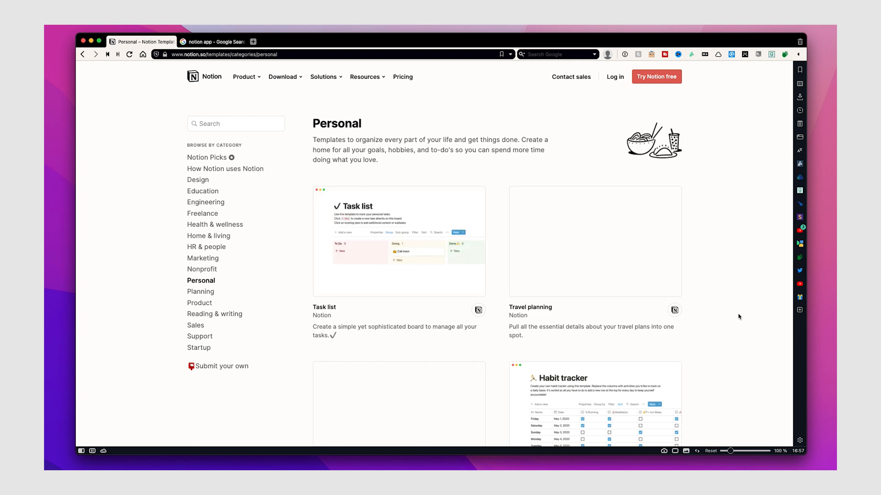
# Scroll the shared blog post and the personal-websites story, then head to the Super site.
pyautogui.scroll(-3)
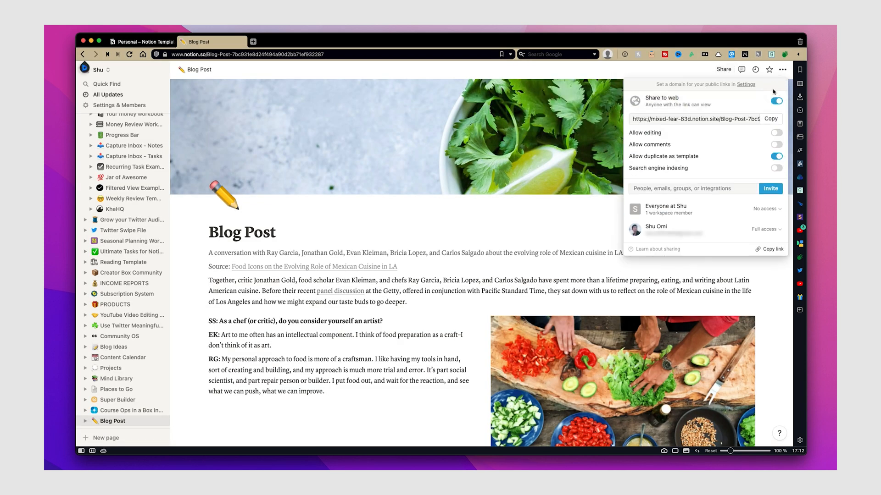
pyautogui.moveTo(754, 177)
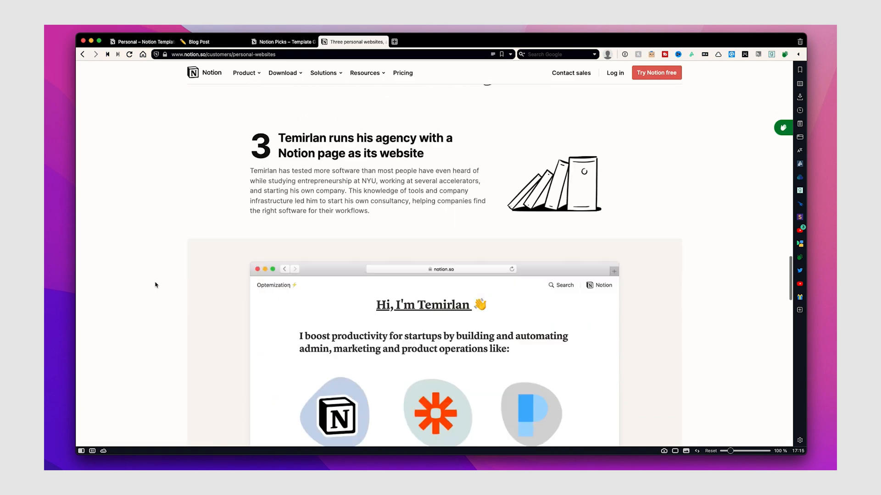
pyautogui.scroll(-3)
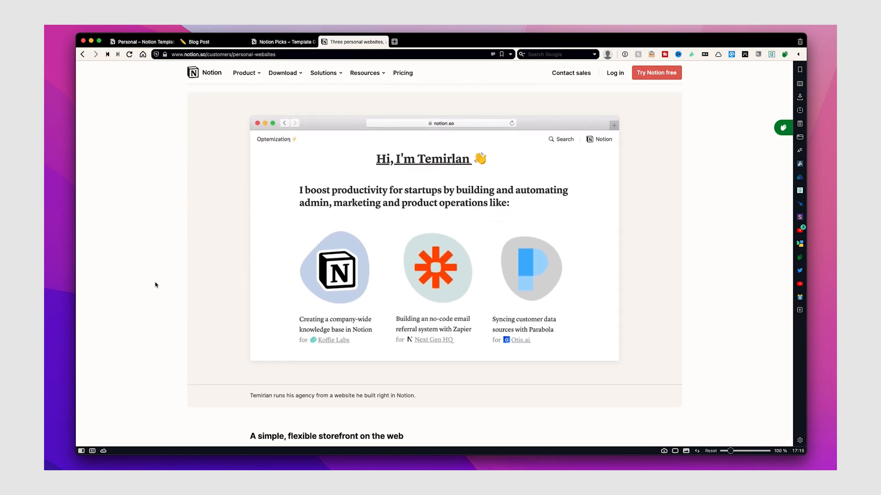
pyautogui.scroll(-3)
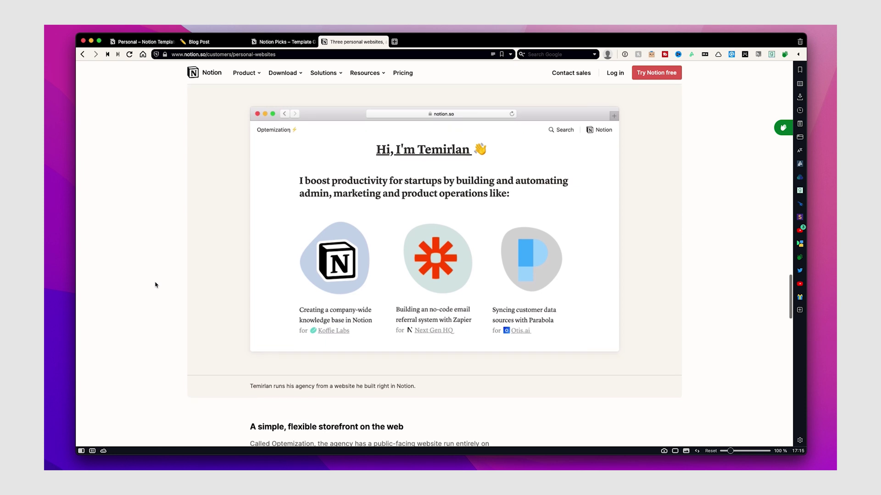
pyautogui.scroll(-3)
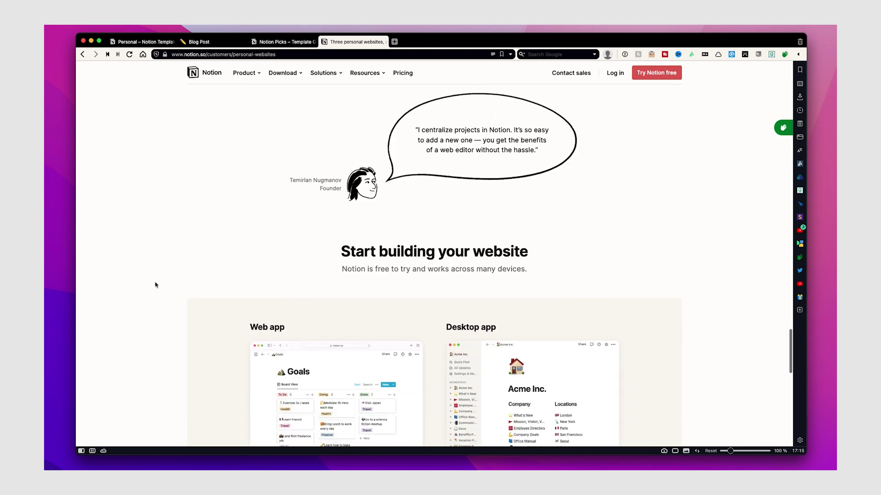
pyautogui.click(280, 41)
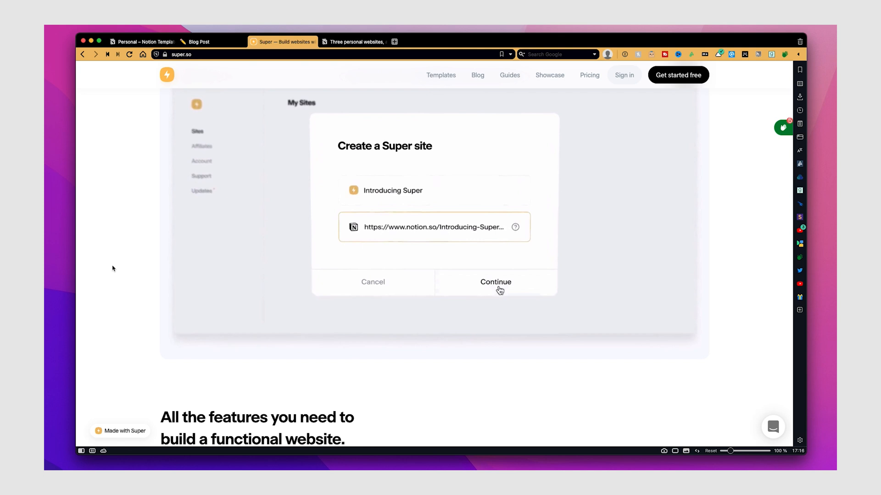
# Browse the super.so homepage features and showcase sections.
pyautogui.click(495, 282)
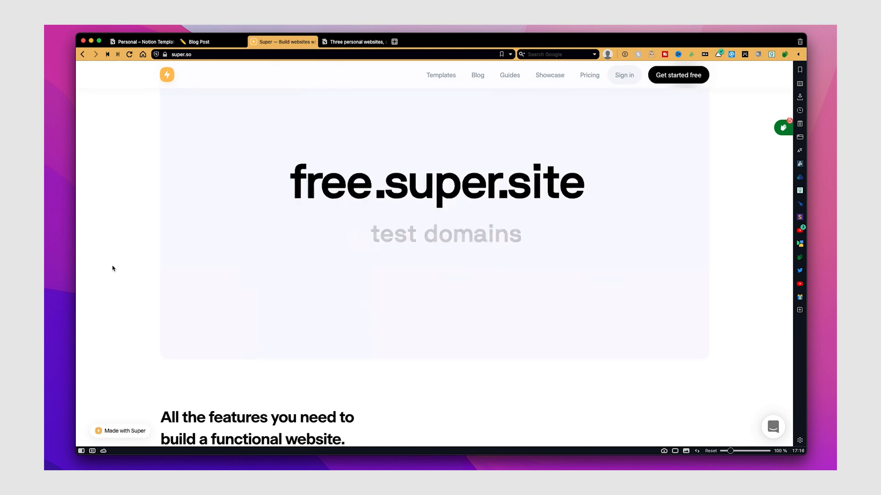
pyautogui.scroll(-3)
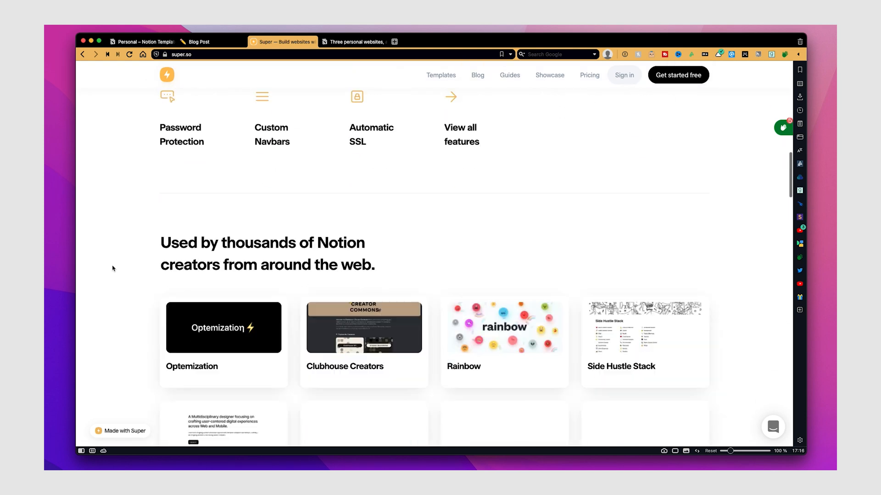
pyautogui.scroll(-3)
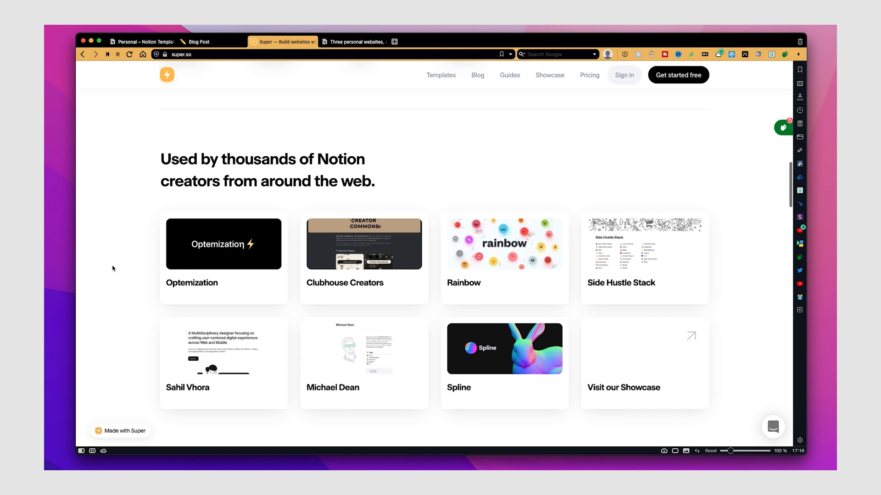
pyautogui.scroll(3)
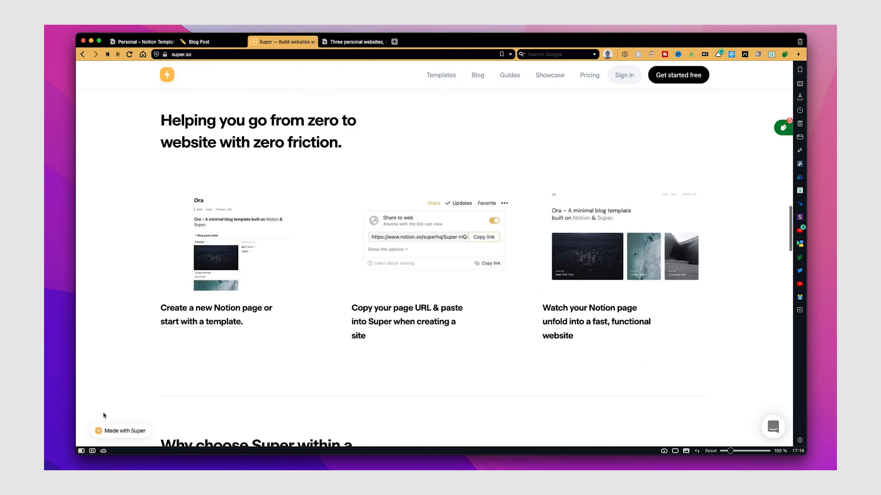
# Browse Super's Templates gallery with its site template categories and prices.
pyautogui.click(441, 75)
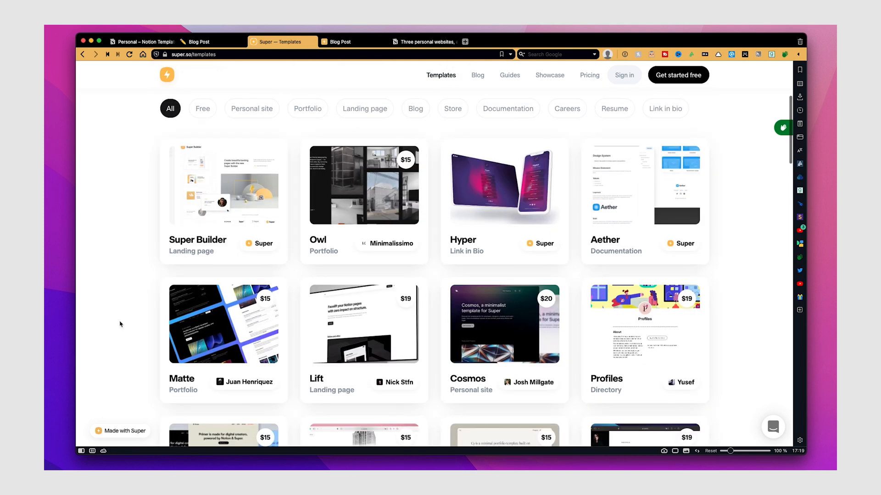
pyautogui.scroll(-3)
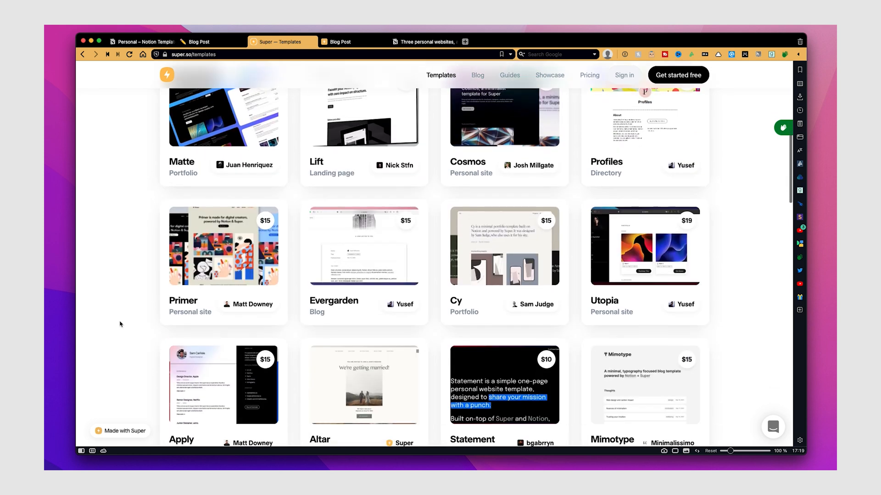
pyautogui.scroll(-3)
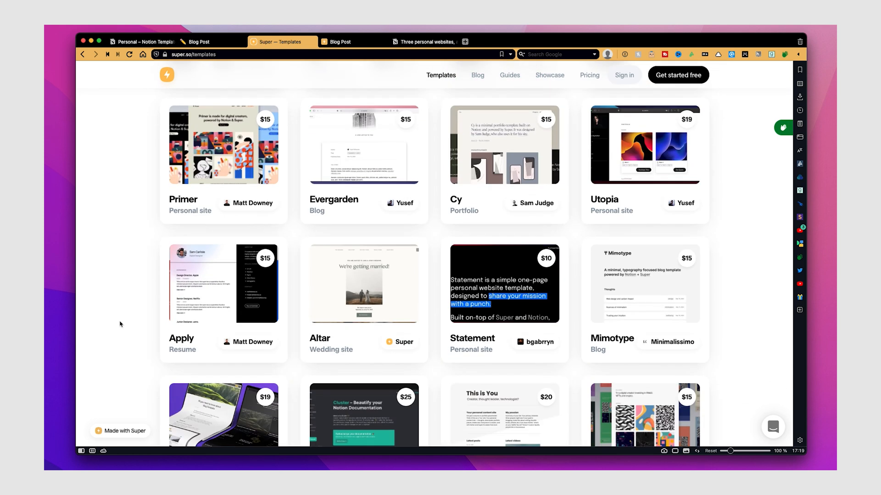
pyautogui.scroll(-3)
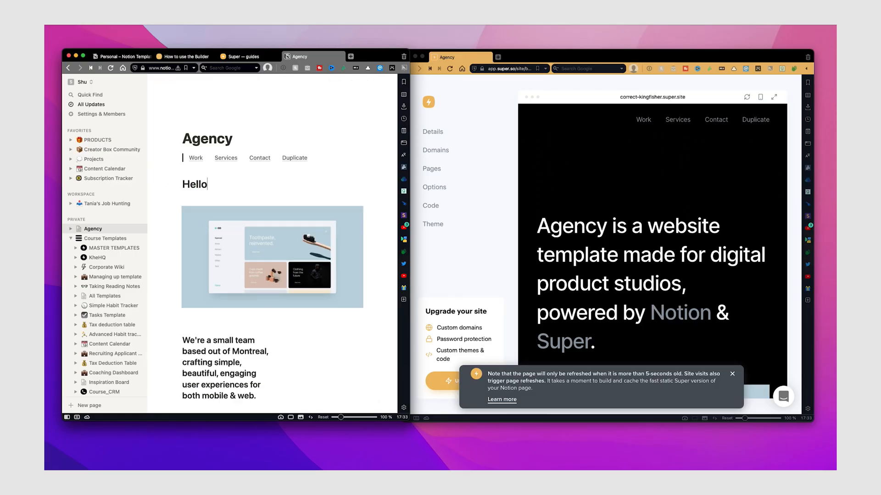
pyautogui.write('! My name')
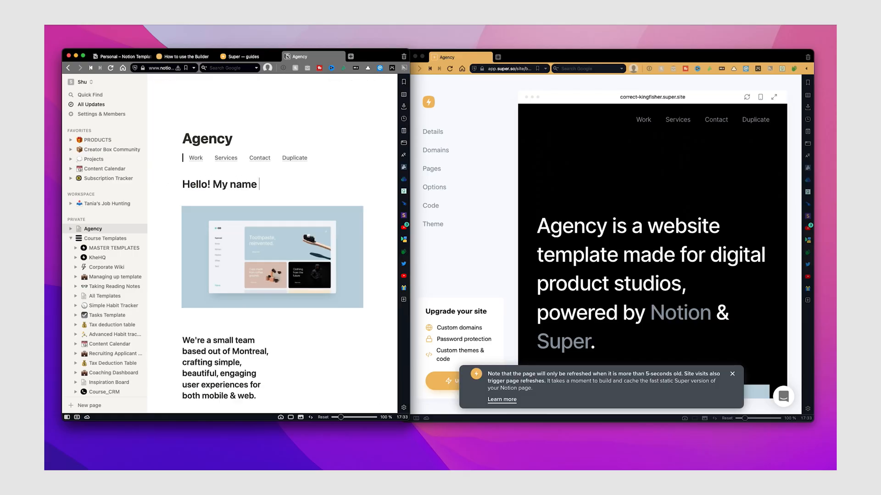
pyautogui.write('is Shu')
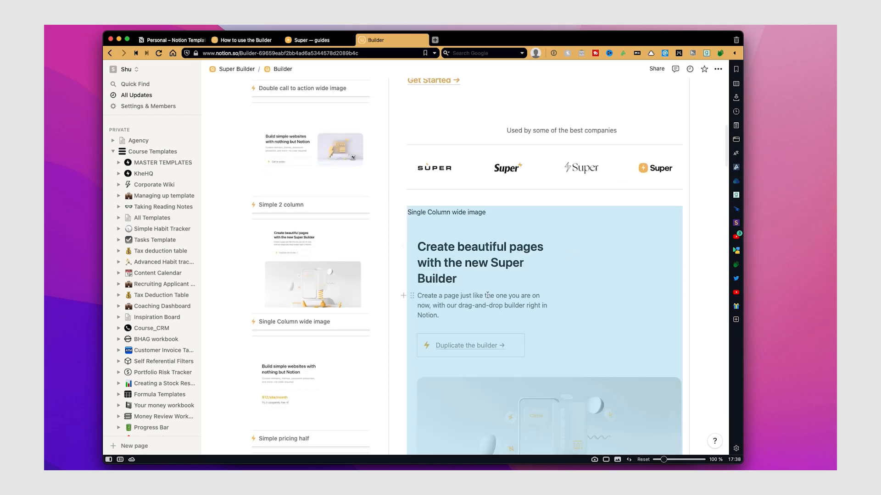
pyautogui.scroll(-3)
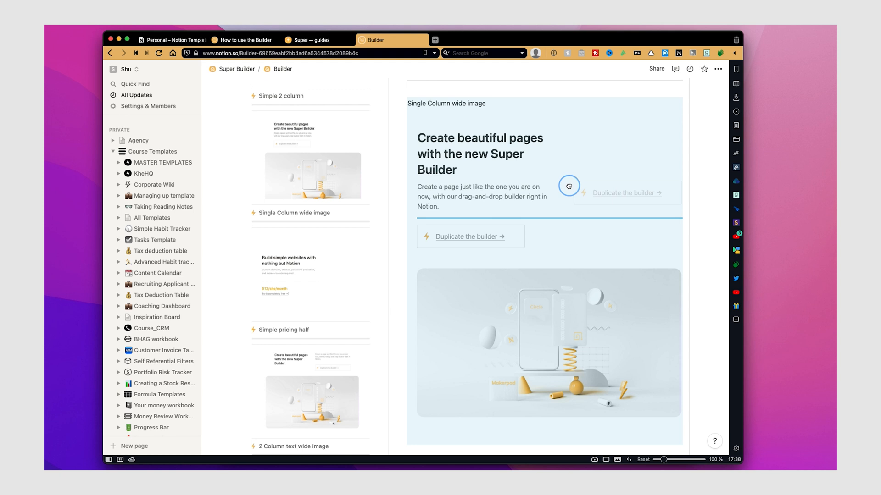
pyautogui.scroll(-3)
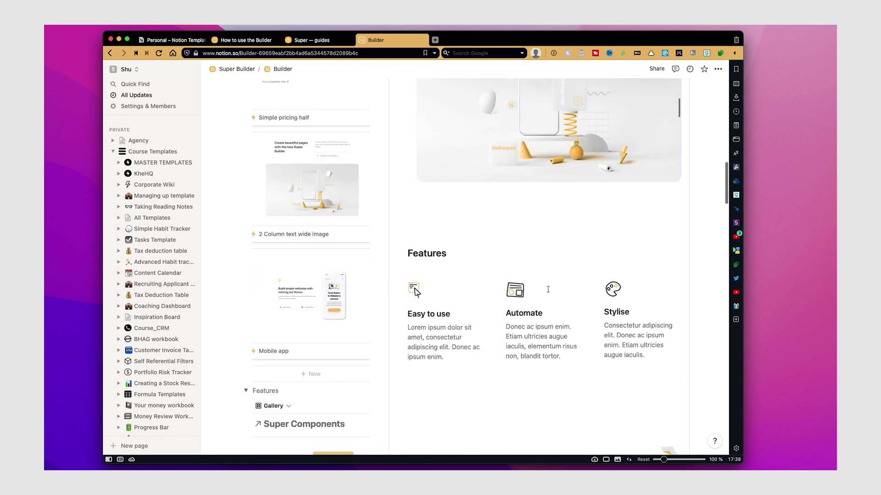
pyautogui.scroll(-3)
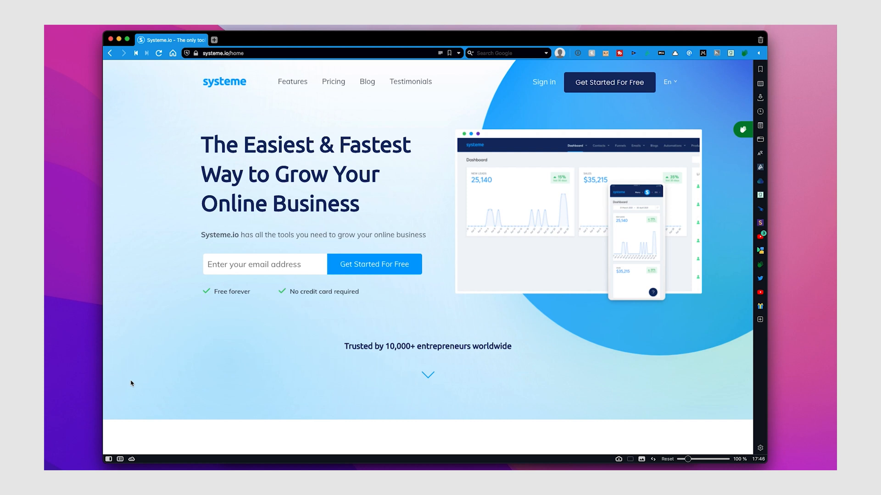
# Scroll through the systeme.io homepage and newsletter example before reaching the Blogs dashboard.
pyautogui.scroll(-3)
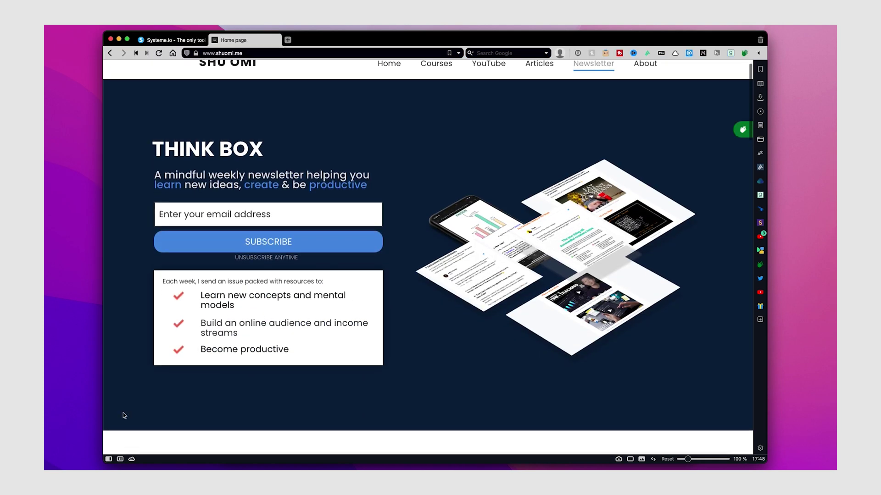
pyautogui.scroll(-3)
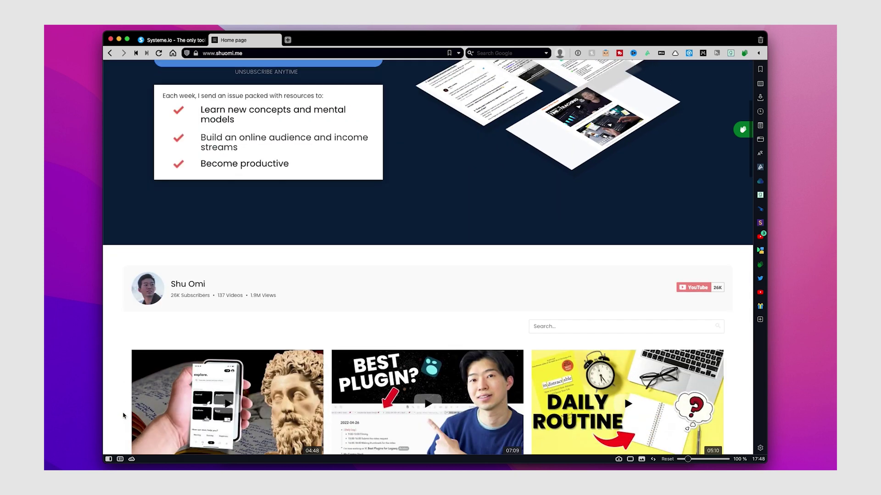
pyautogui.scroll(-3)
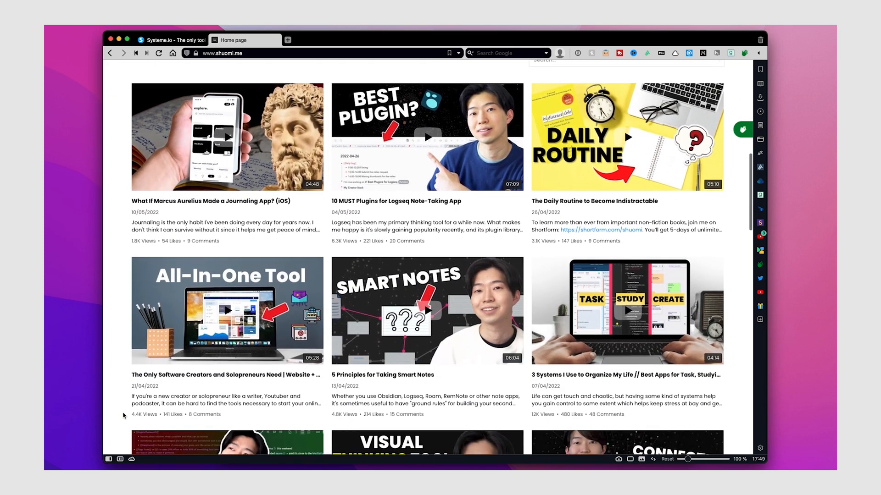
pyautogui.scroll(-3)
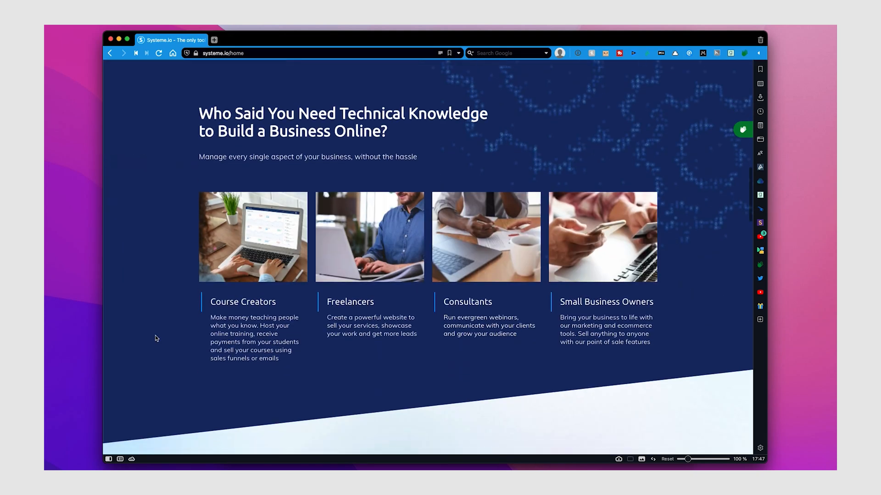
pyautogui.scroll(-3)
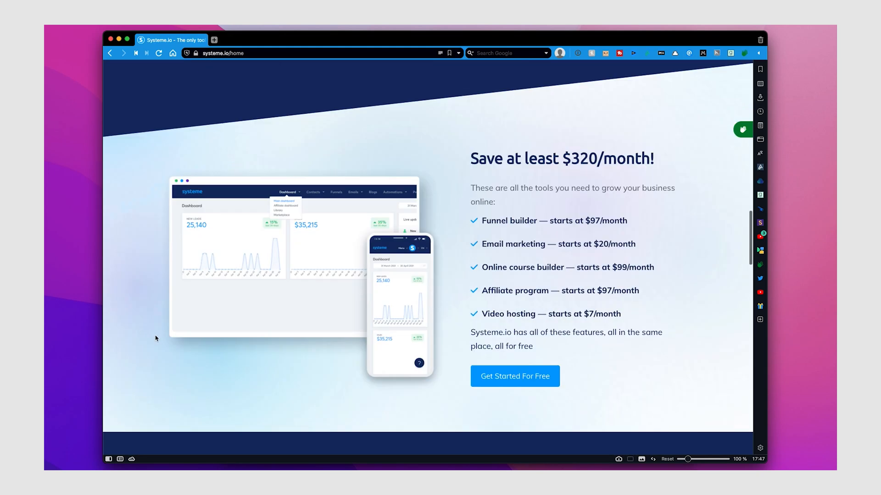
pyautogui.scroll(-3)
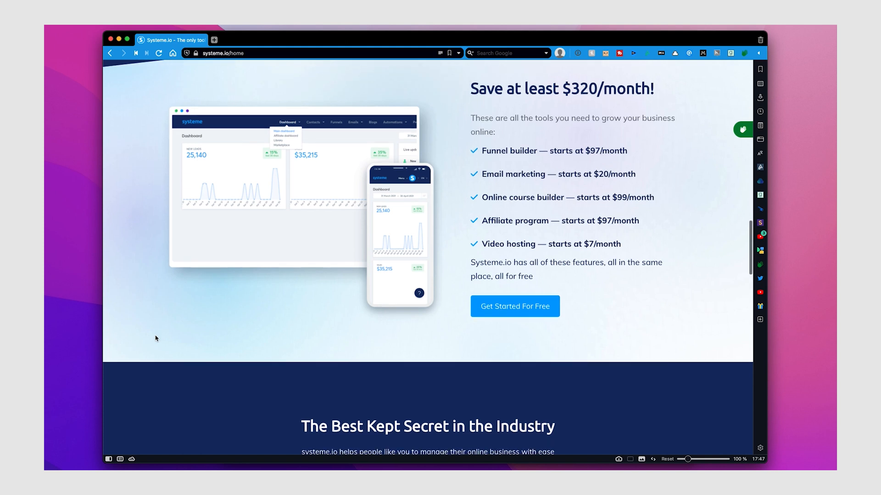
pyautogui.scroll(-3)
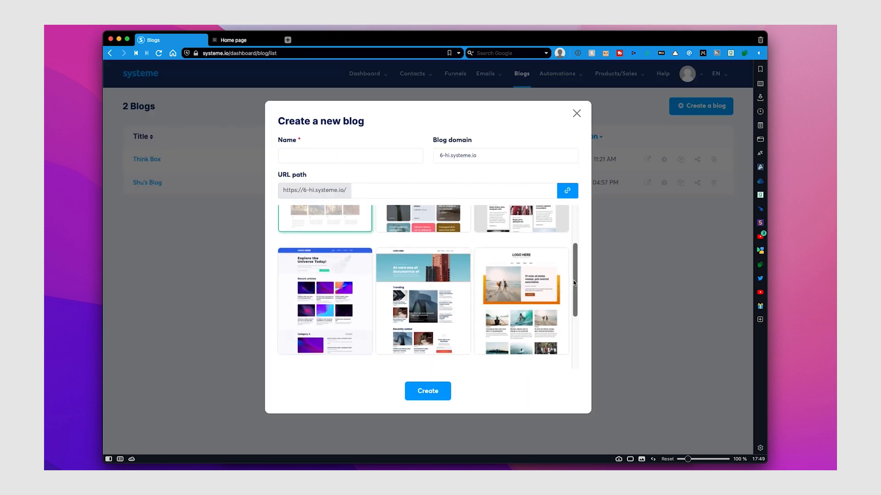
# Choose a design template for the new Systeme.io blog and enter its editor.
pyautogui.scroll(-3)
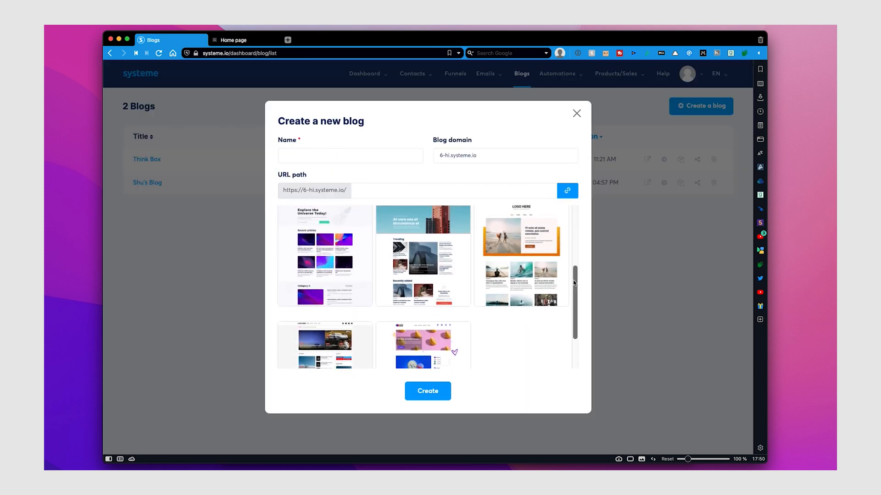
pyautogui.click(427, 391)
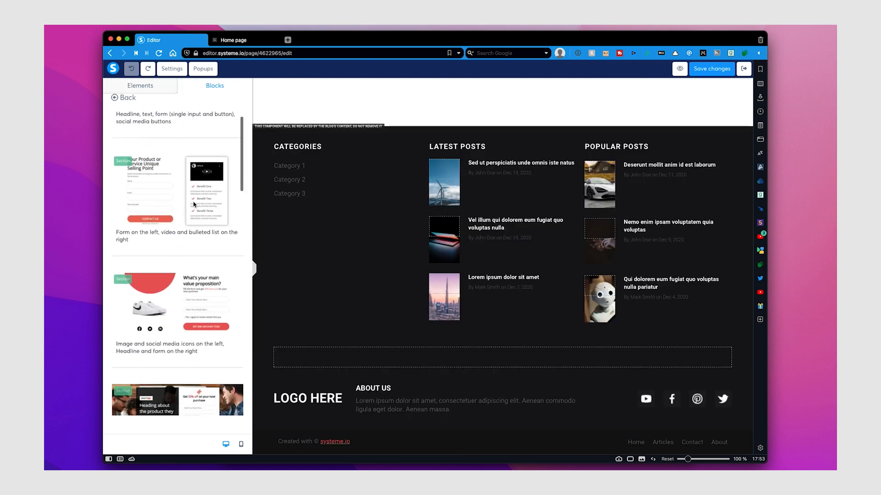
# Add a Headline-and-form signup block above the blog posts and footer.
pyautogui.scroll(3)
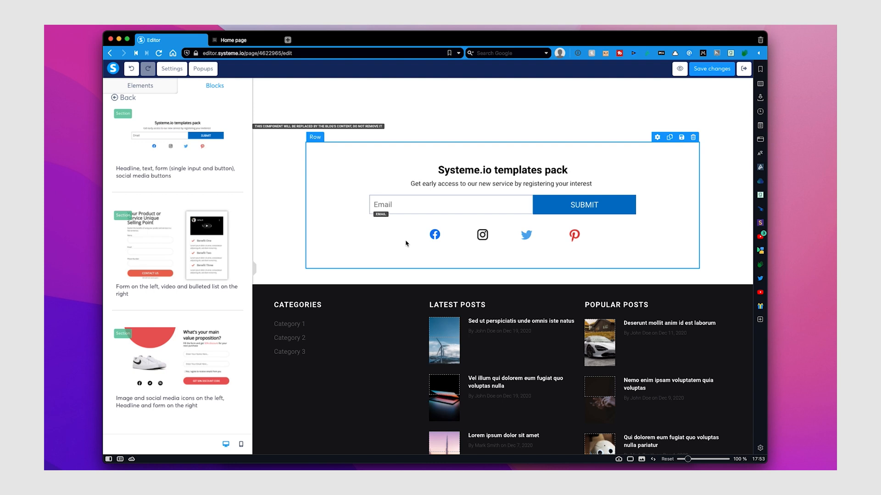
pyautogui.scroll(-3)
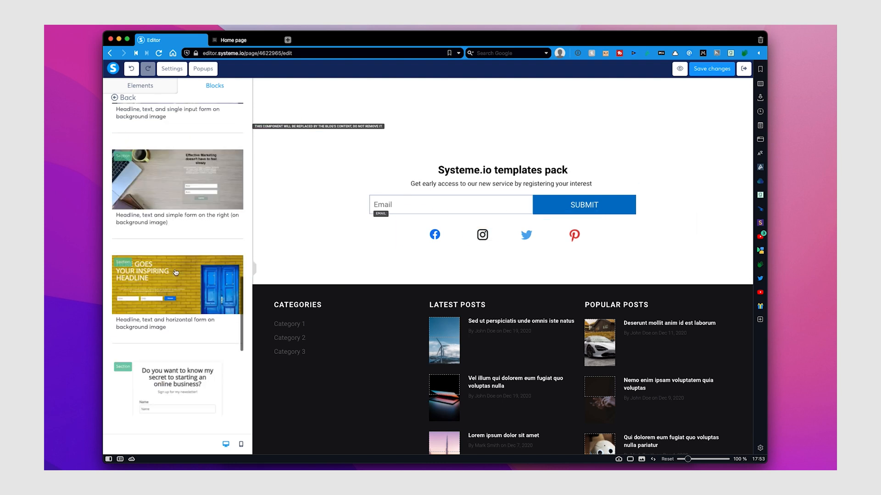
pyautogui.scroll(3)
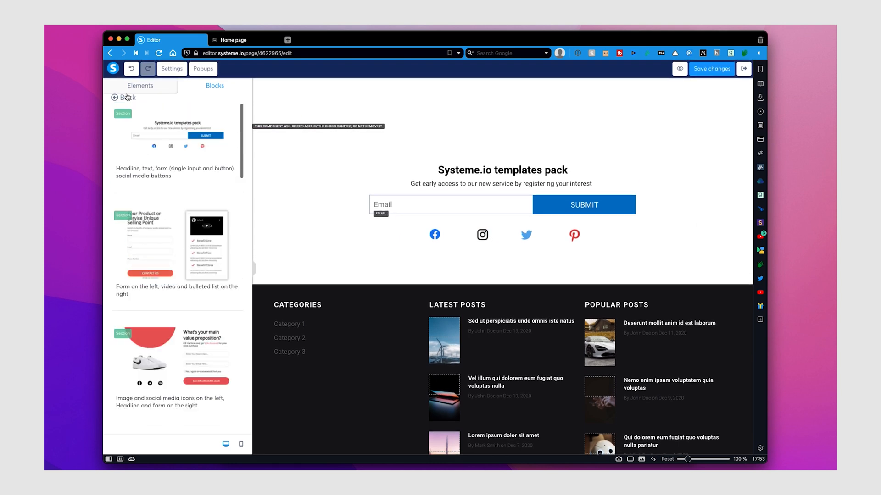
pyautogui.scroll(-3)
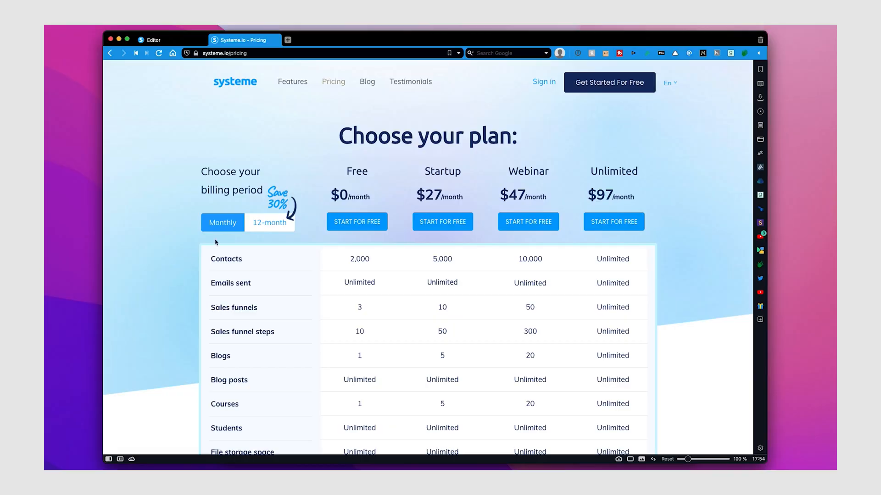
# Scroll Systeme.io's comparison of the Free, Startup, Webinar and Unlimited plans.
pyautogui.scroll(-3)
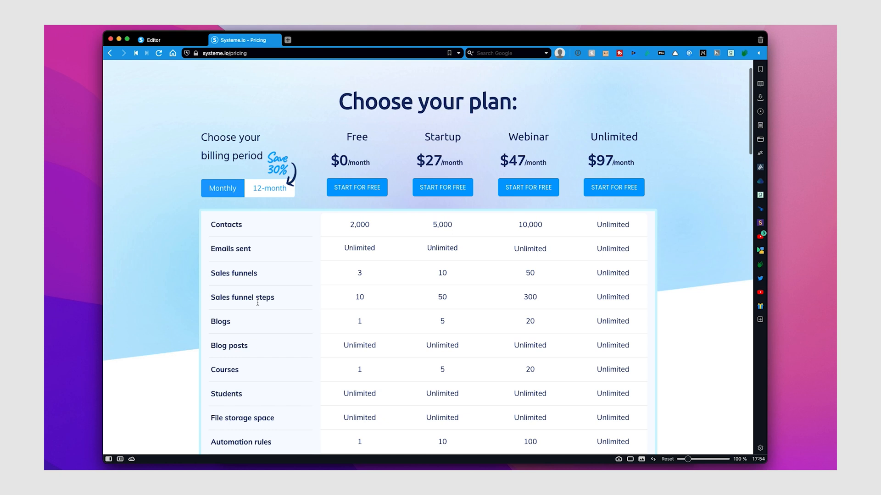
pyautogui.scroll(-3)
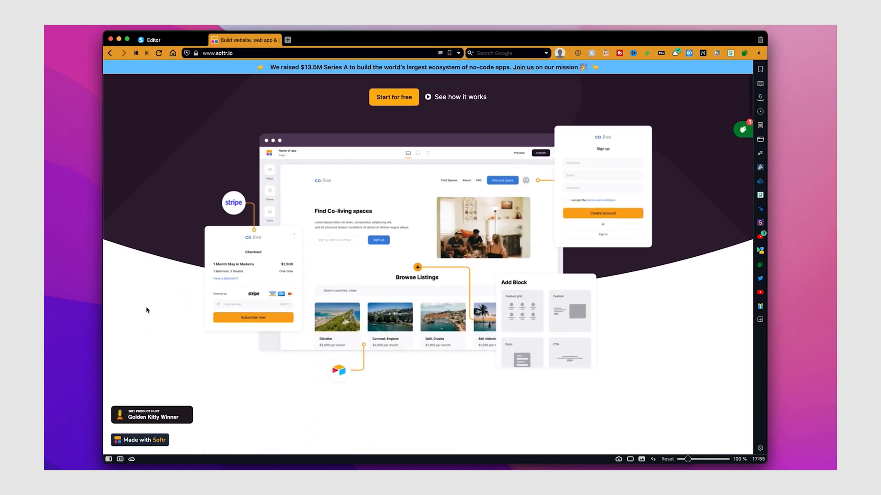
# Expand the Online Communities use case in Softr's 'What can you build' section.
pyautogui.scroll(-3)
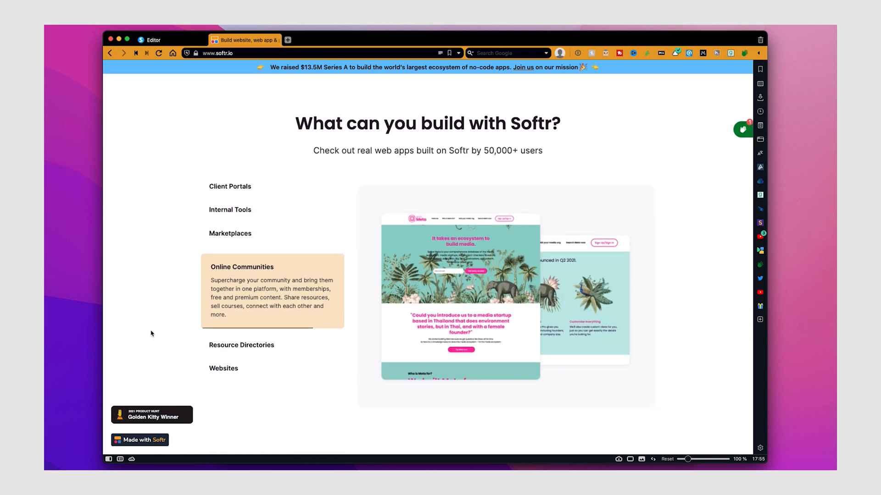
pyautogui.click(223, 368)
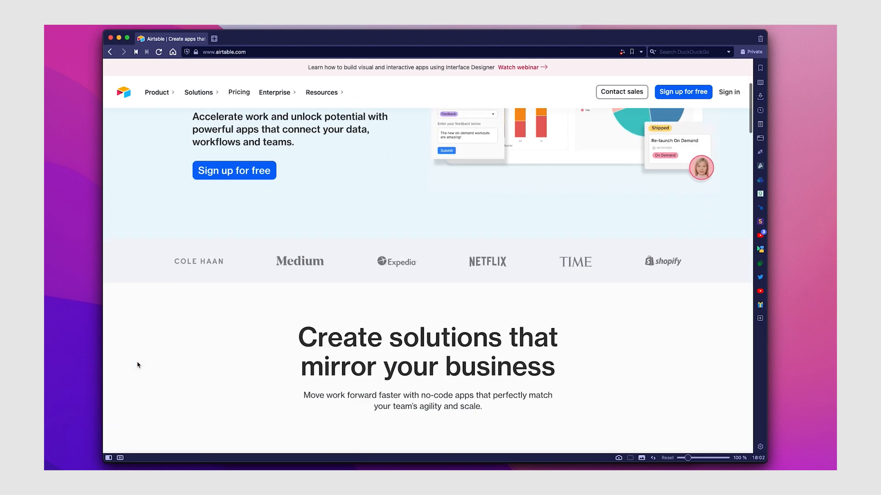
# Scroll Airtable's Project Tracker embedded base across its project lead and team columns.
pyautogui.scroll(-3)
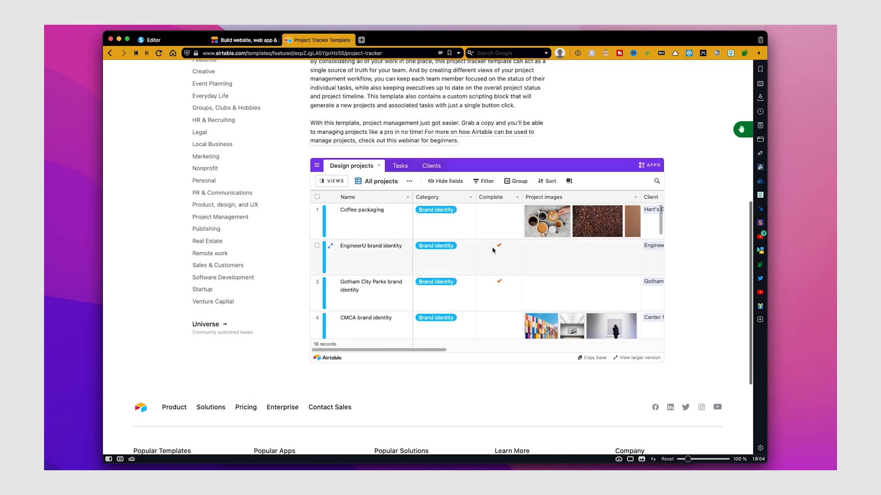
pyautogui.scroll(-3)
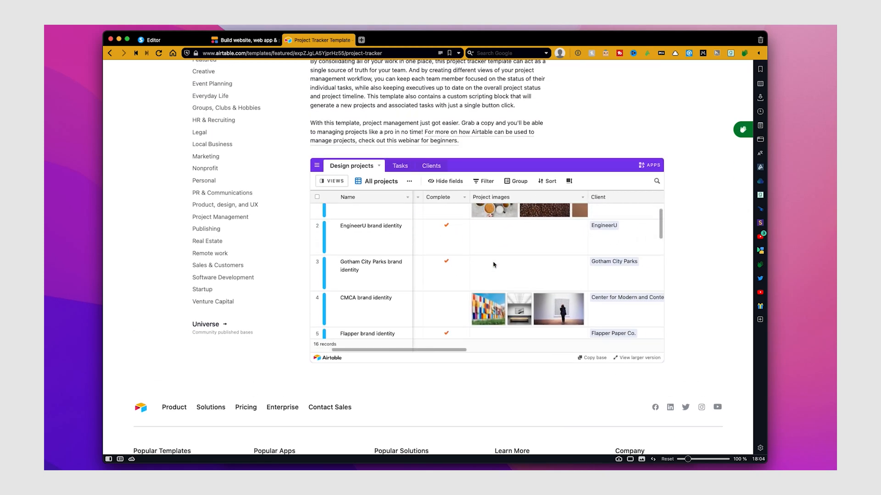
pyautogui.hscroll(3)
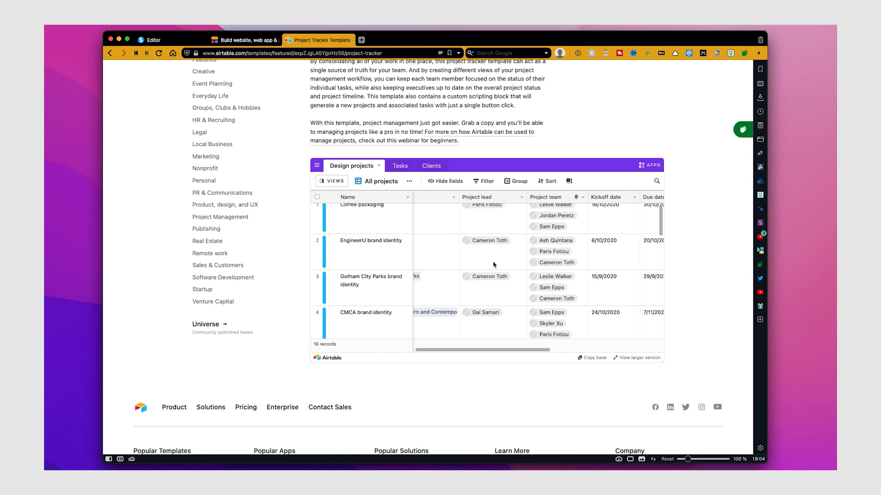
pyautogui.click(236, 40)
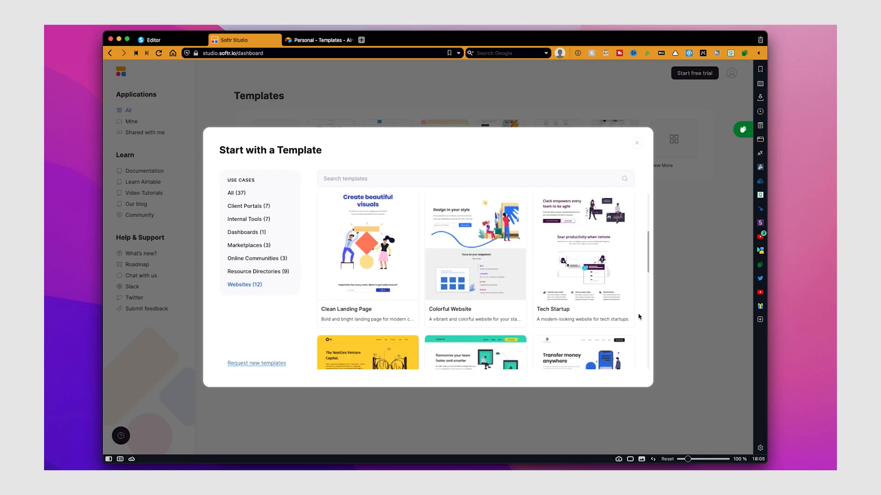
pyautogui.scroll(-3)
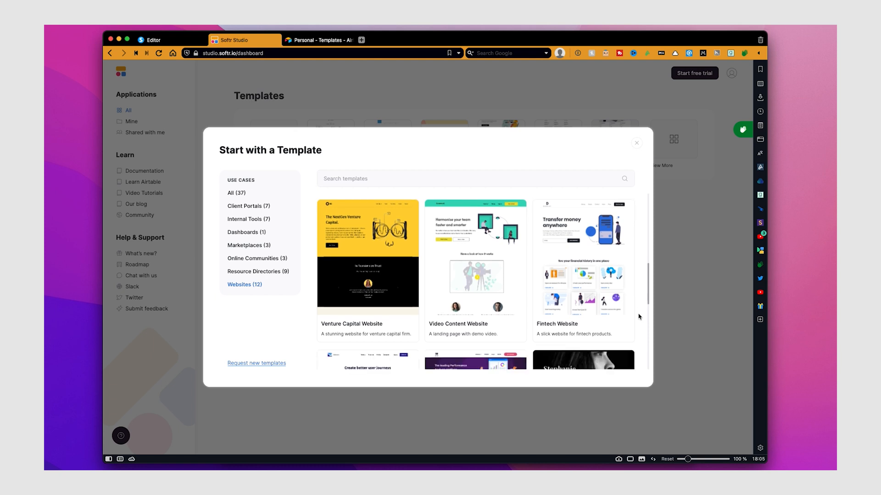
pyautogui.scroll(-3)
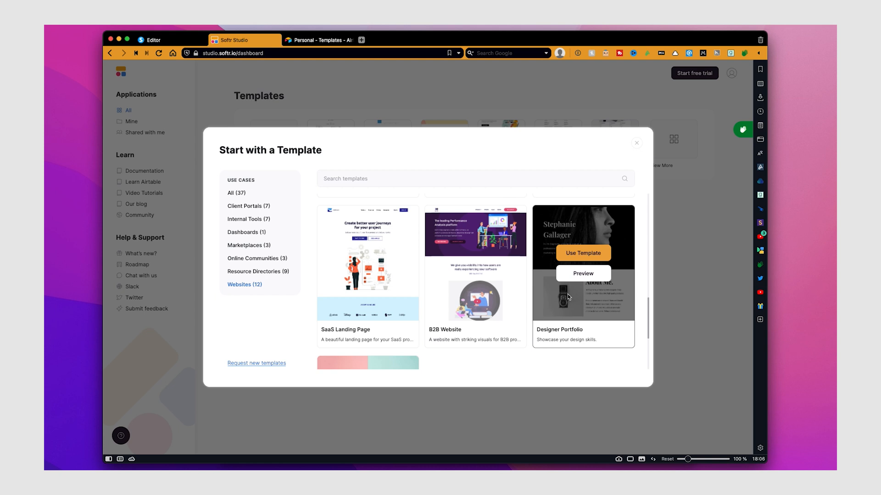
pyautogui.click(582, 253)
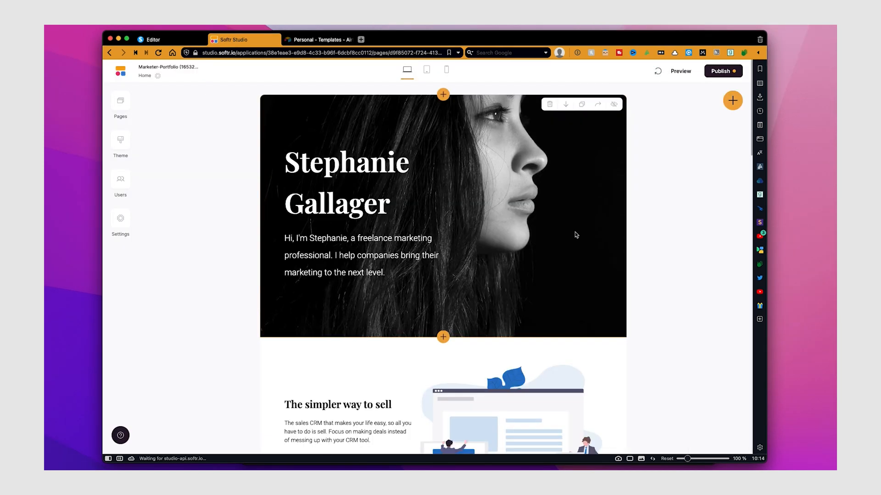
# Replace the sales hero block's subtitle with 'Hi!' and show the Dynamic blocks catalogue.
pyautogui.click(338, 405)
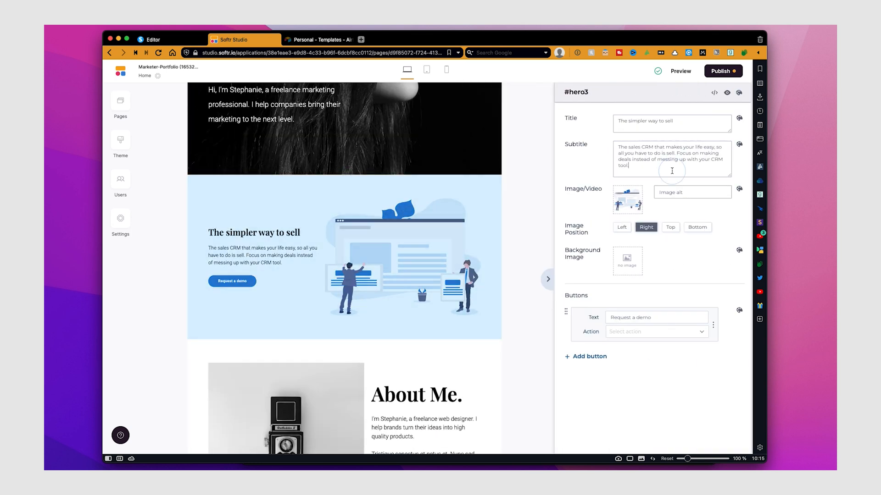
pyautogui.write('Hi!')
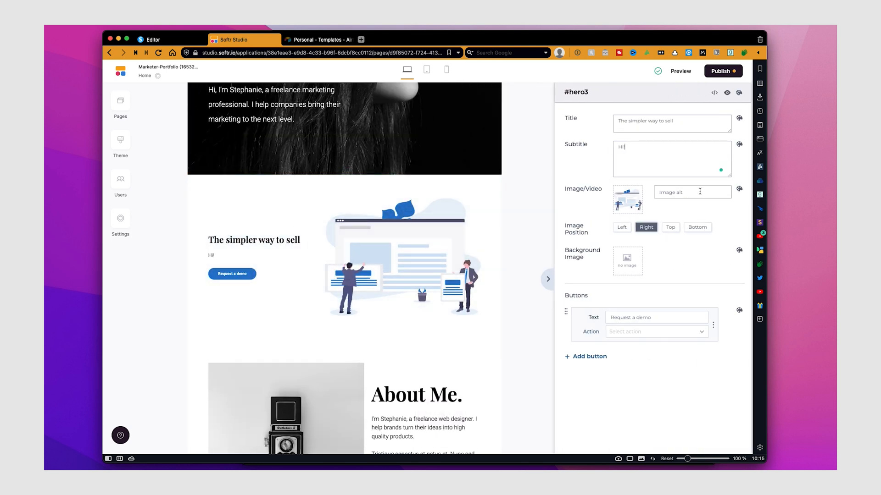
pyautogui.scroll(-3)
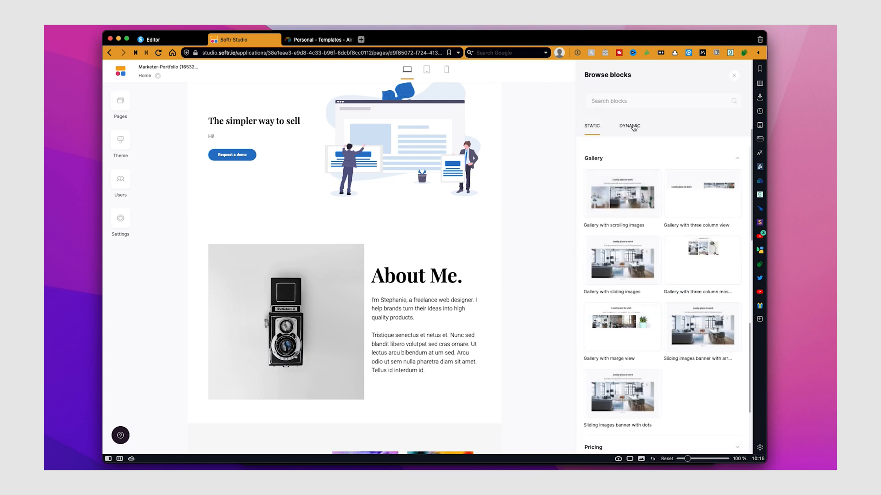
pyautogui.click(629, 126)
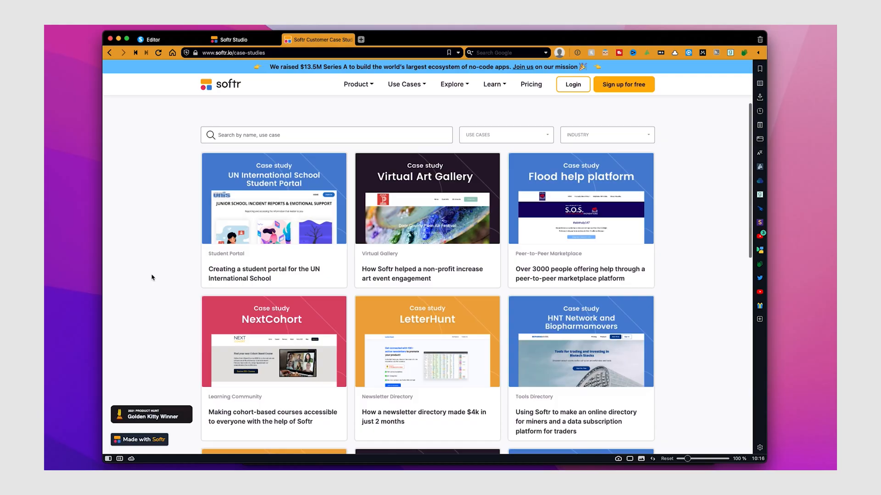
# Load more Softr customer case studies, then go to the carrd.co homepage.
pyautogui.scroll(-3)
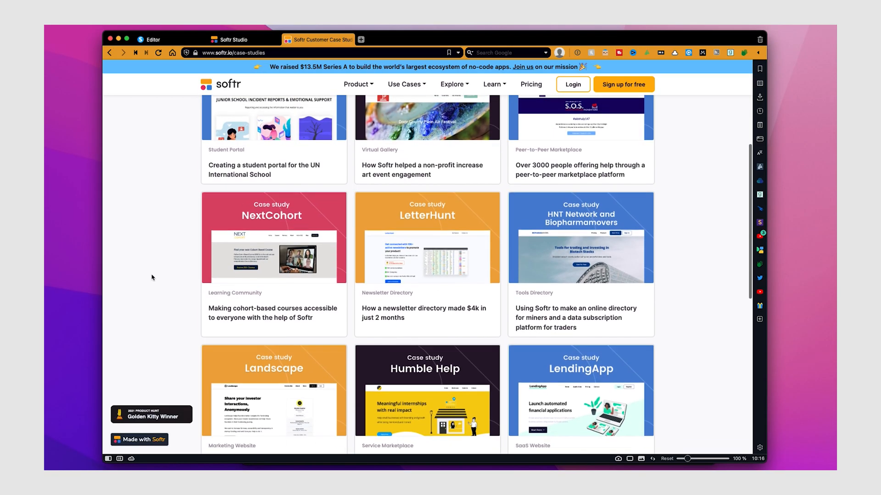
pyautogui.scroll(-3)
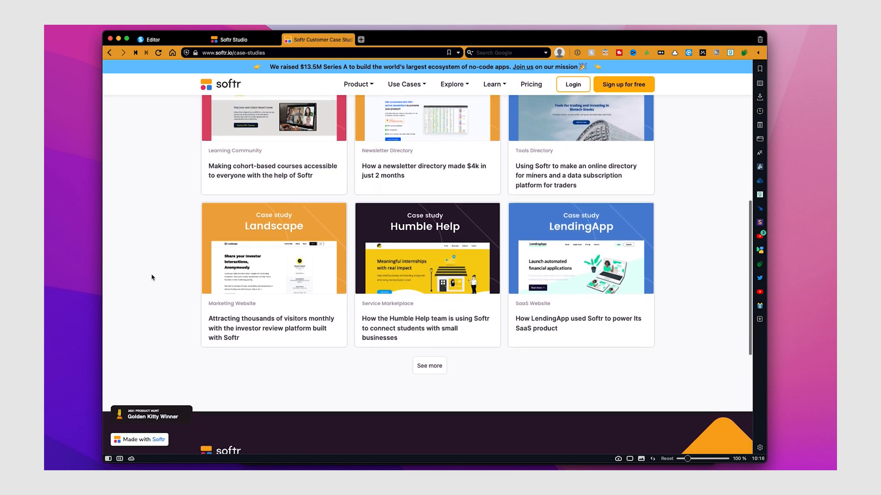
pyautogui.click(429, 366)
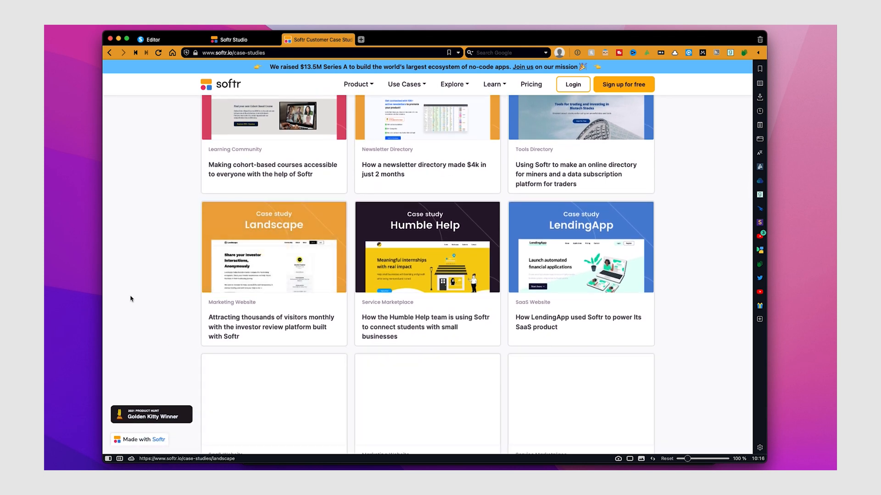
pyautogui.click(244, 40)
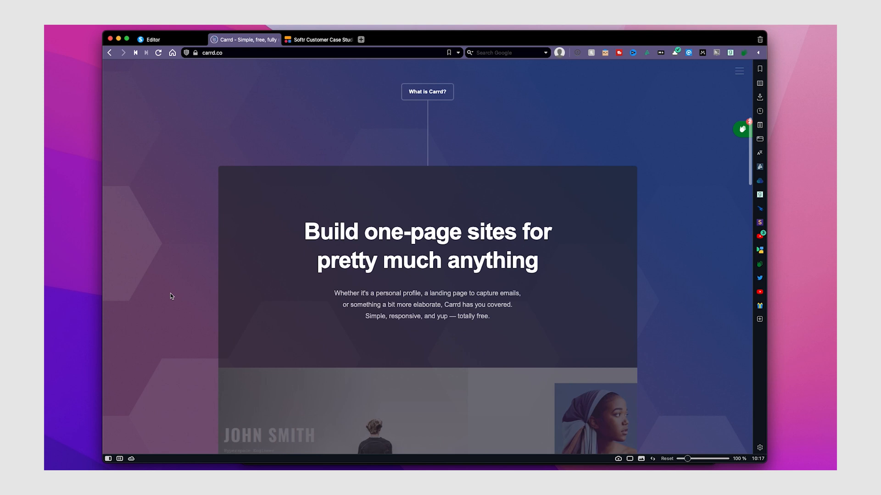
# Browse Carrd's Simple and Responsive features, then go to the '20 Best Carrd Examples' article on alvarotrigo.com.
pyautogui.scroll(-3)
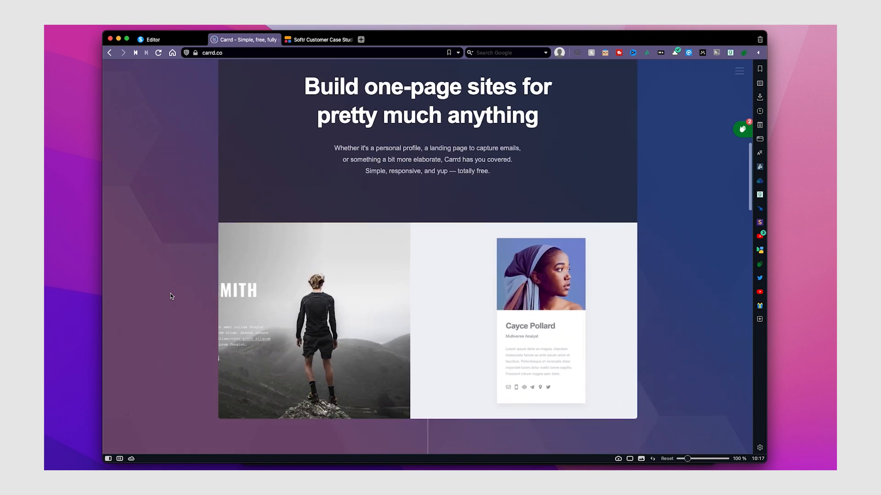
pyautogui.scroll(-3)
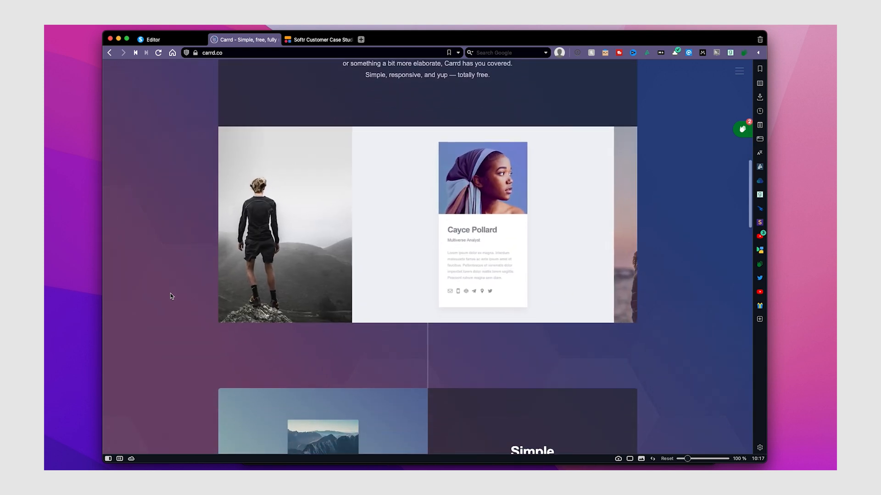
pyautogui.scroll(-3)
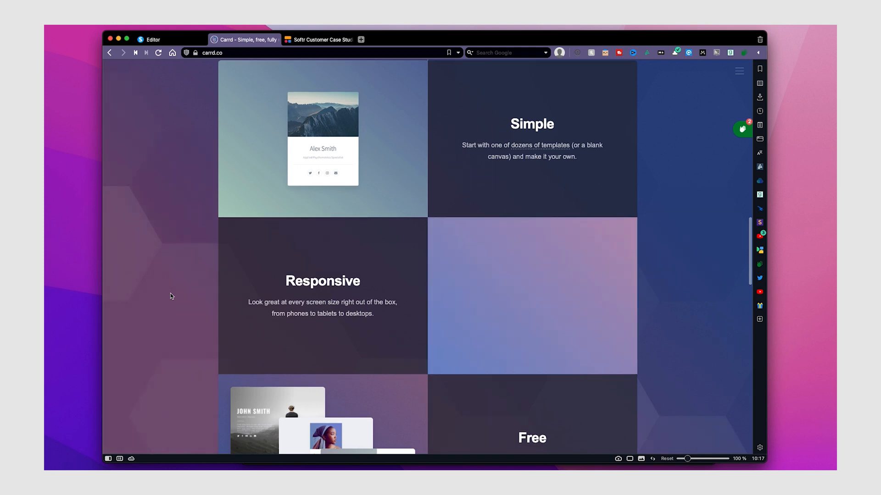
pyautogui.click(244, 40)
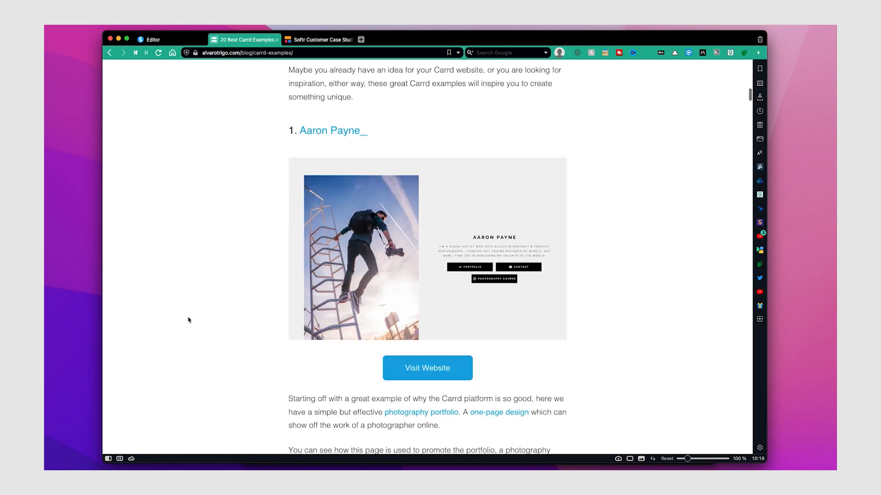
# Browse the showcased Carrd sites, then show the landing page templates on carrd.co/build.
pyautogui.scroll(-3)
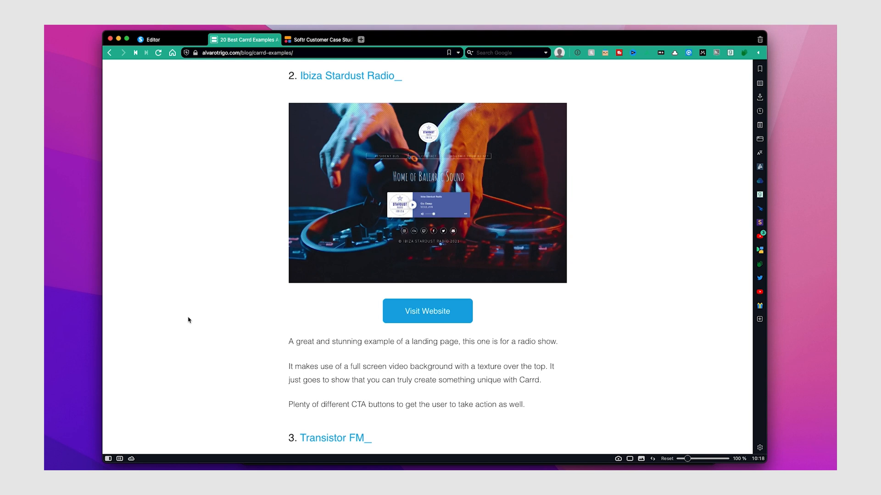
pyautogui.scroll(-3)
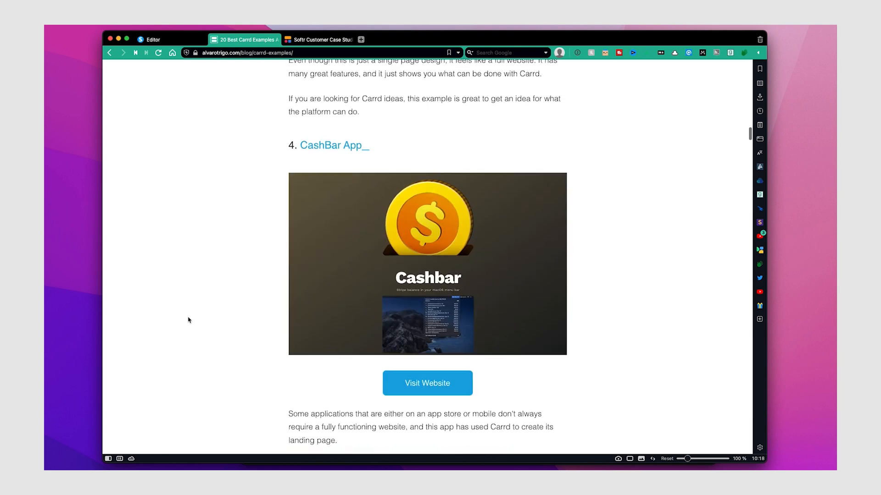
pyautogui.scroll(-3)
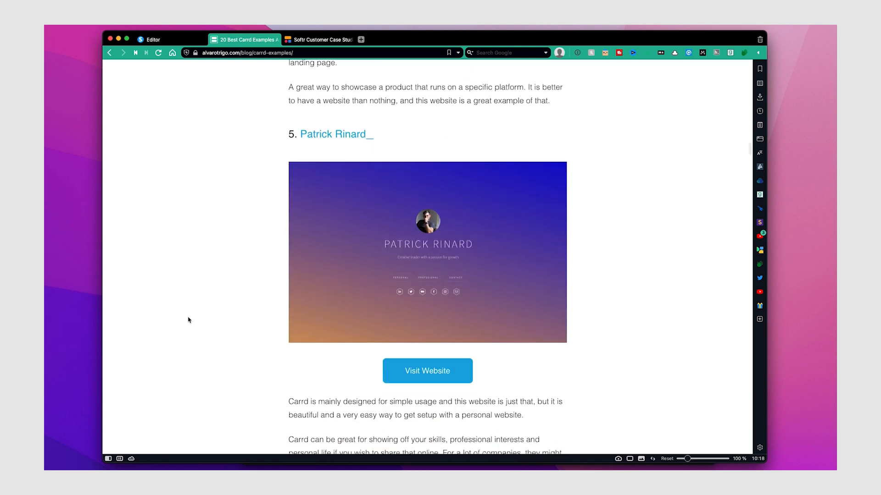
pyautogui.scroll(-3)
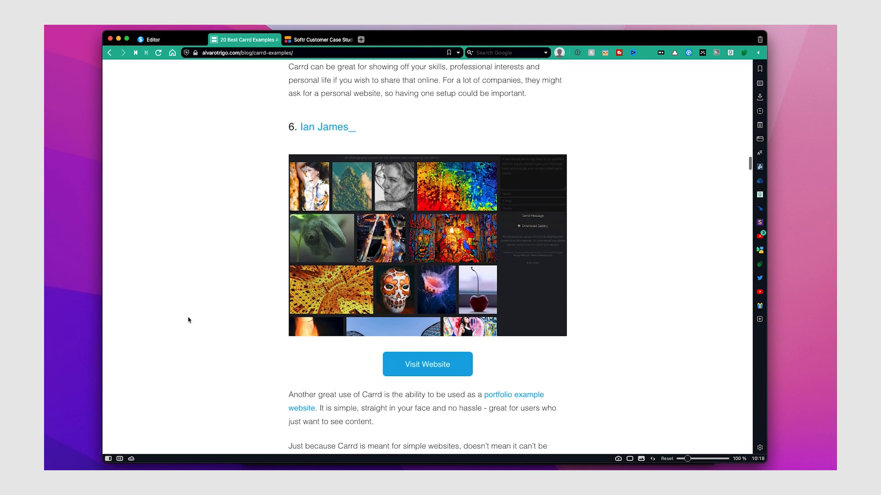
pyautogui.scroll(-3)
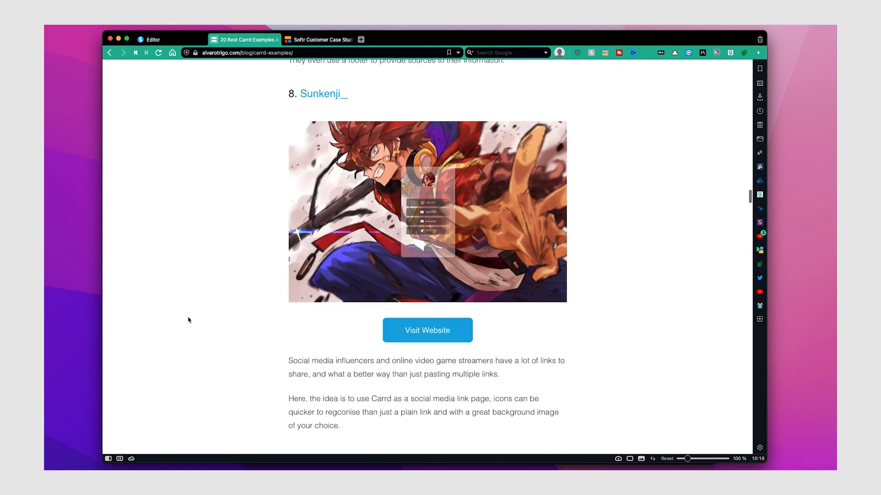
pyautogui.scroll(-3)
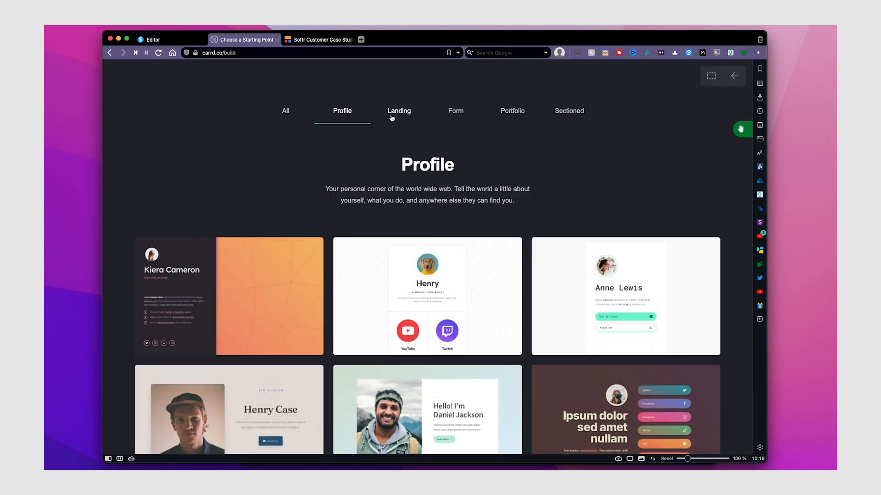
pyautogui.click(399, 111)
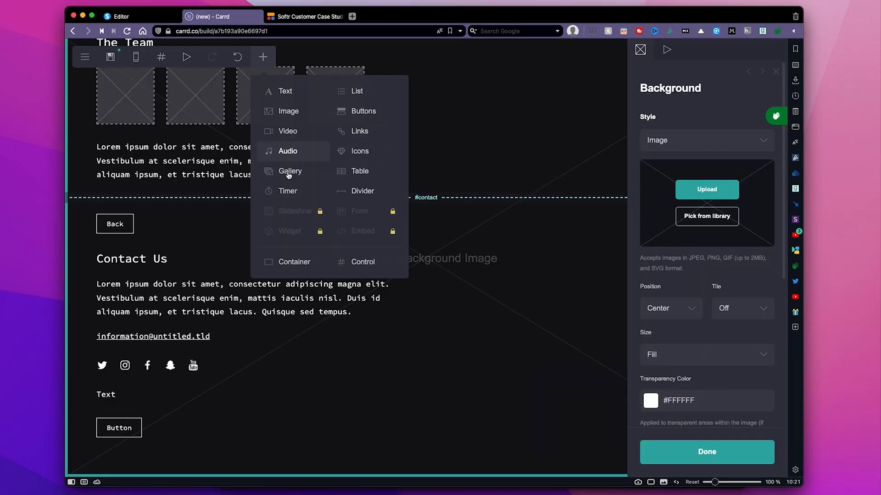
# Add a Buttons element and an Image to the Contact Us section, labelling the new button Contact.
pyautogui.click(363, 111)
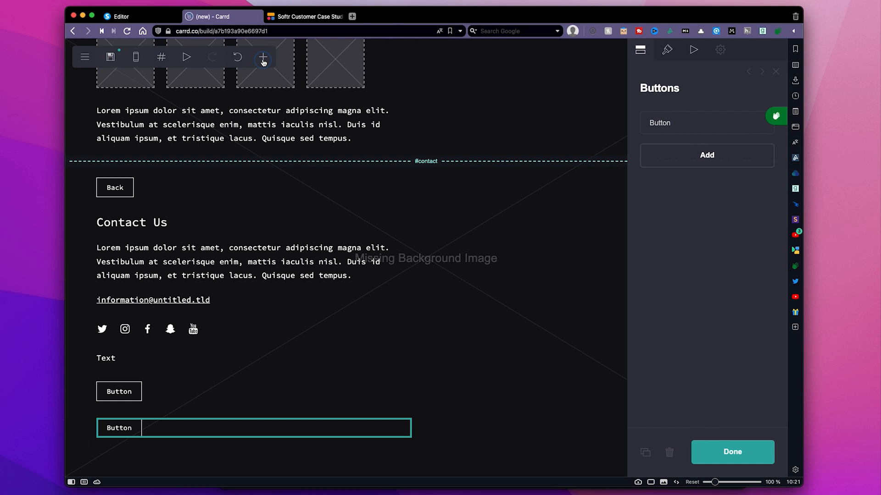
pyautogui.click(262, 56)
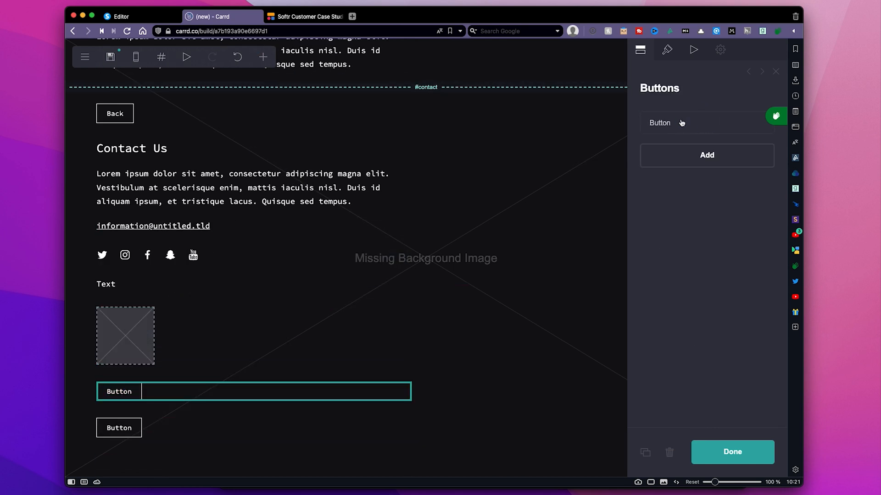
pyautogui.click(660, 123)
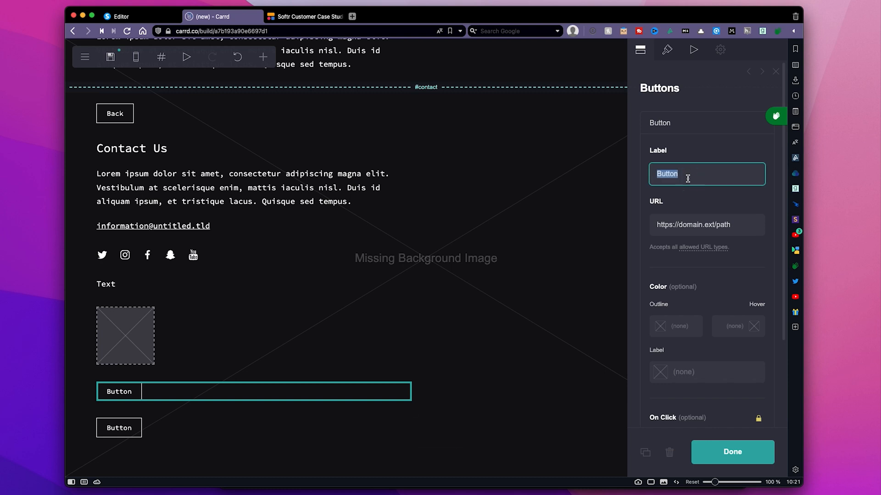
pyautogui.click(732, 452)
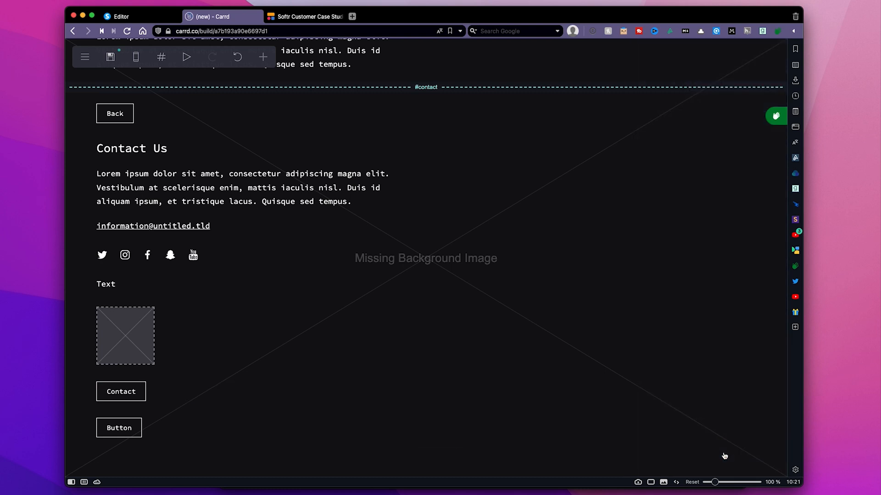